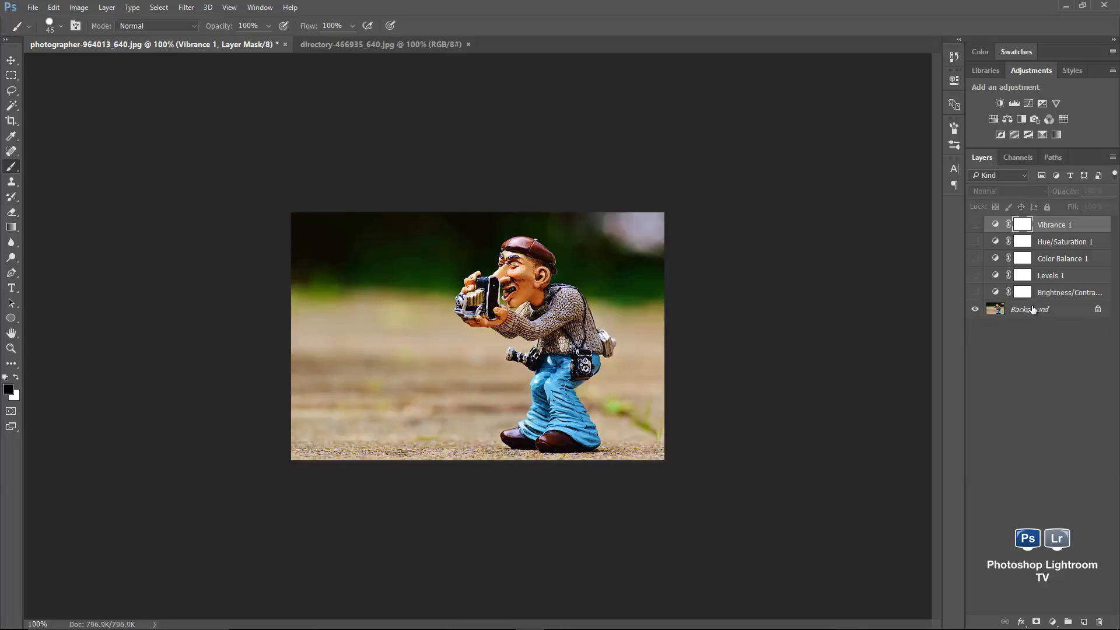
- Convert the figurine photo's locked Background into a regular Layer 0
{"action": "left_click", "coordinate": [1029, 309]}
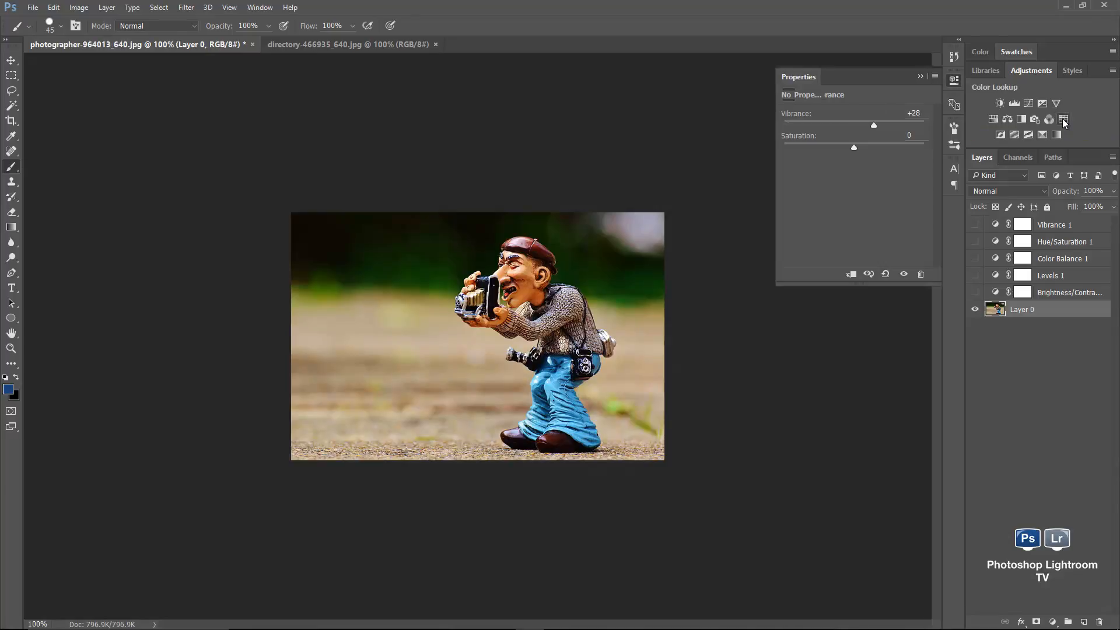
- Add a Color Lookup layer, preview TensionGreen, then apply the Candlelight.CUBE look
{"action": "left_click", "coordinate": [1064, 119]}
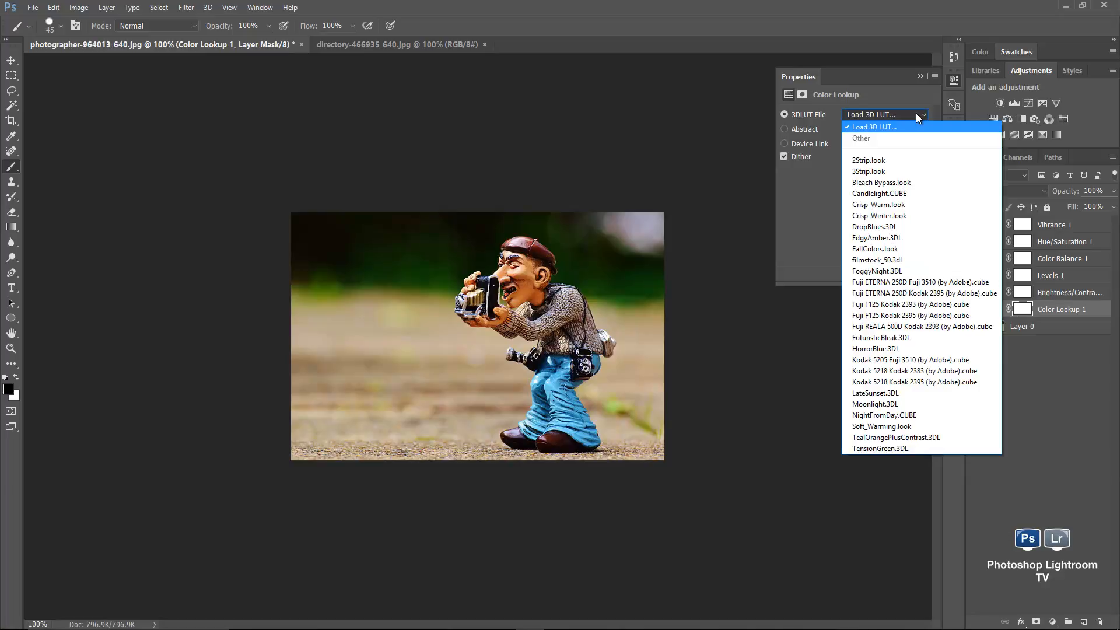
{"action": "mouse_move", "coordinate": [912, 283]}
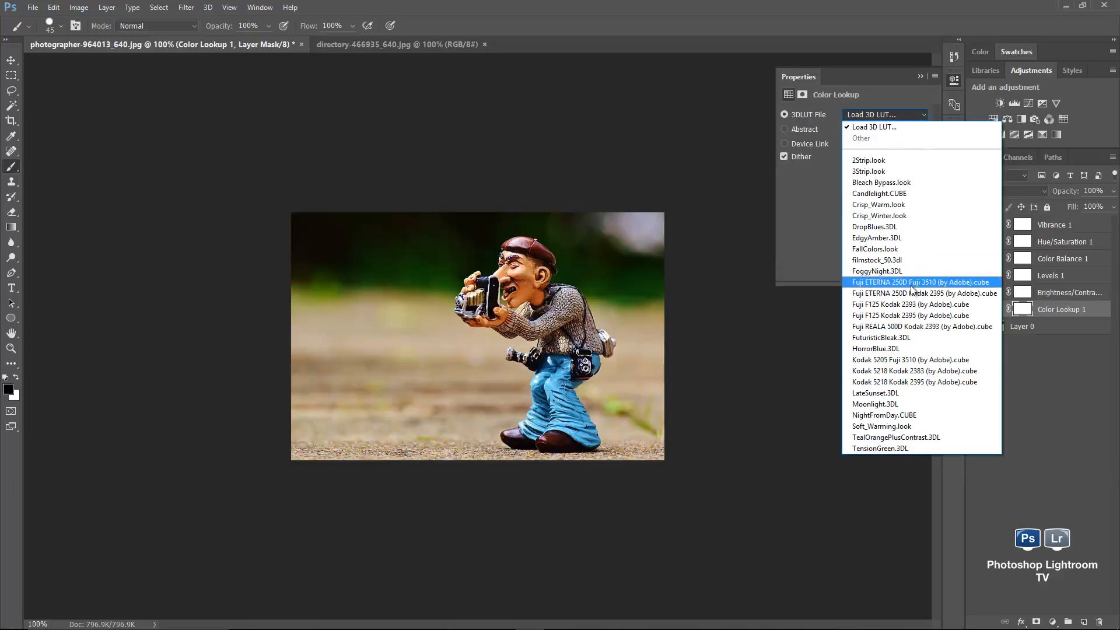
{"action": "left_click", "coordinate": [882, 426]}
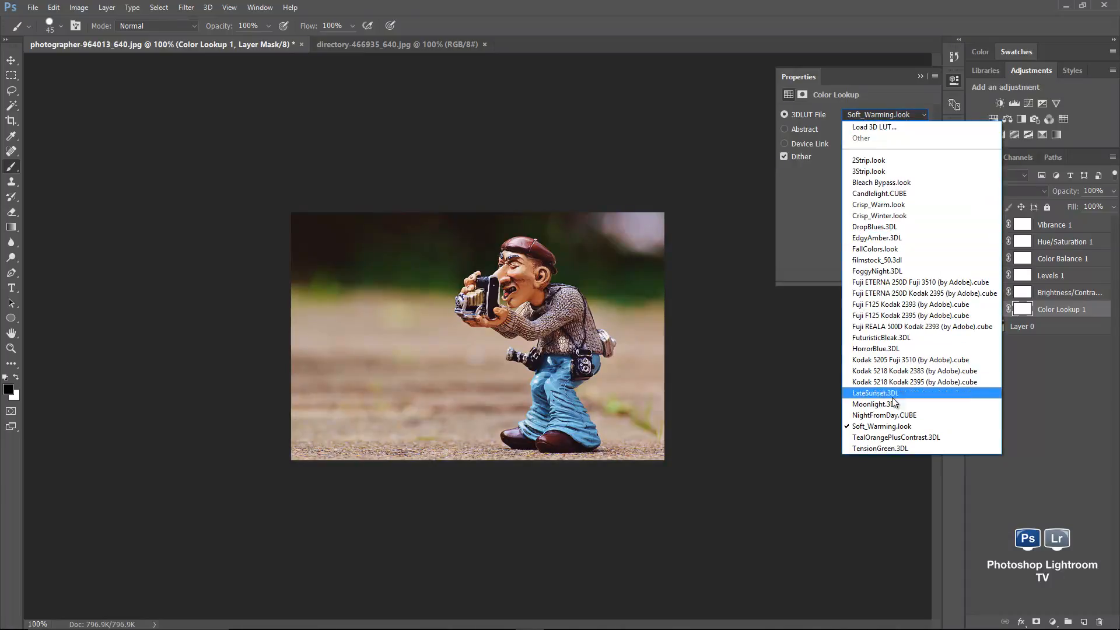
{"action": "left_click", "coordinate": [880, 449]}
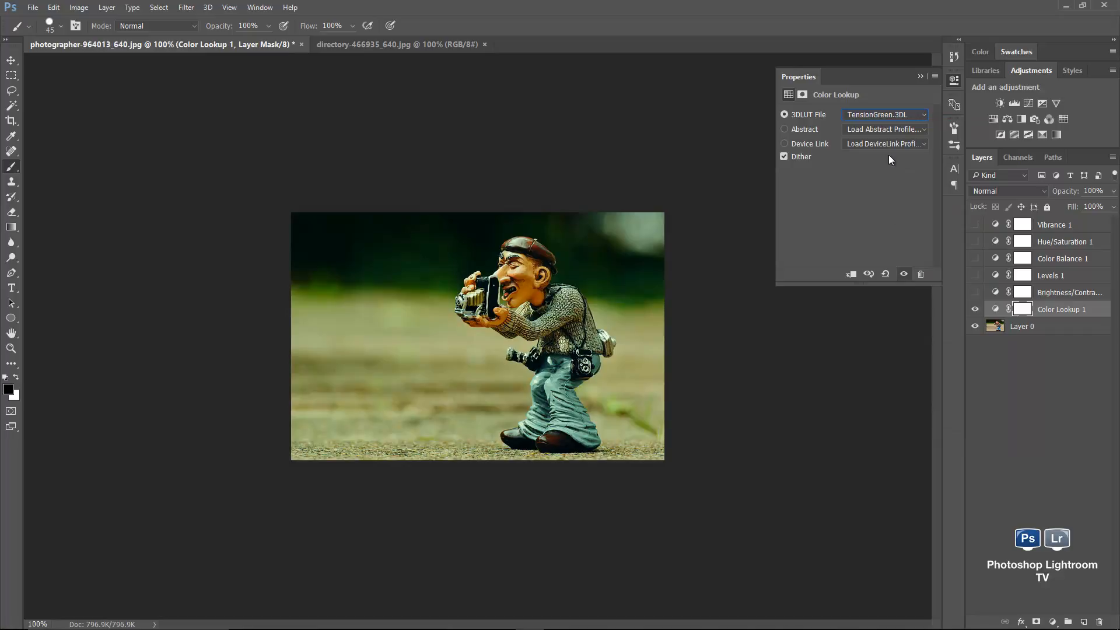
{"action": "left_click", "coordinate": [885, 115]}
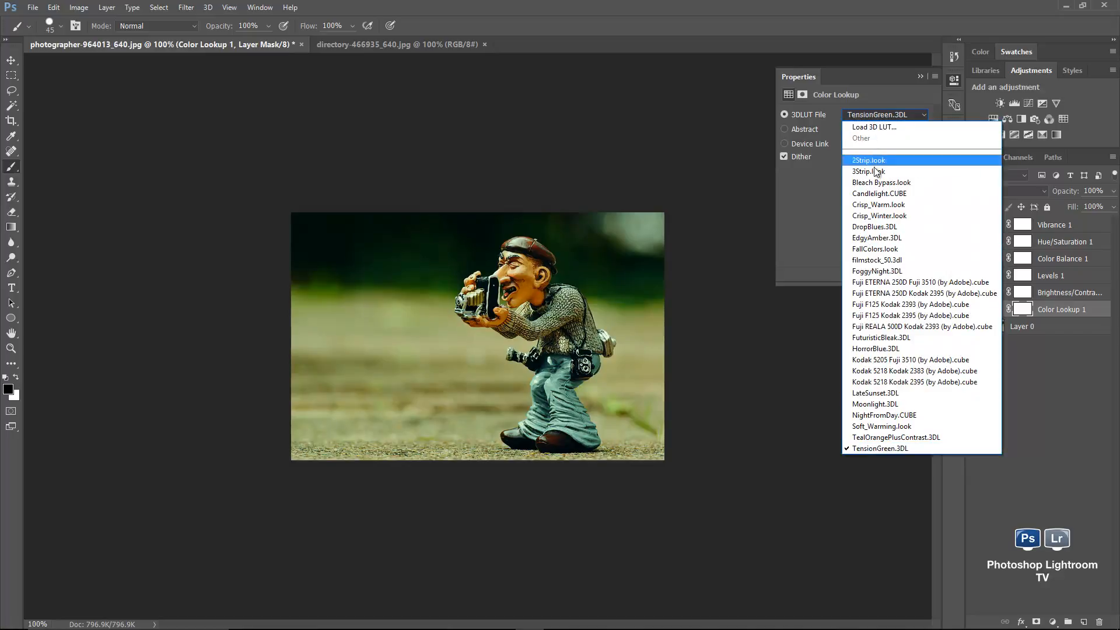
{"action": "left_click", "coordinate": [879, 193]}
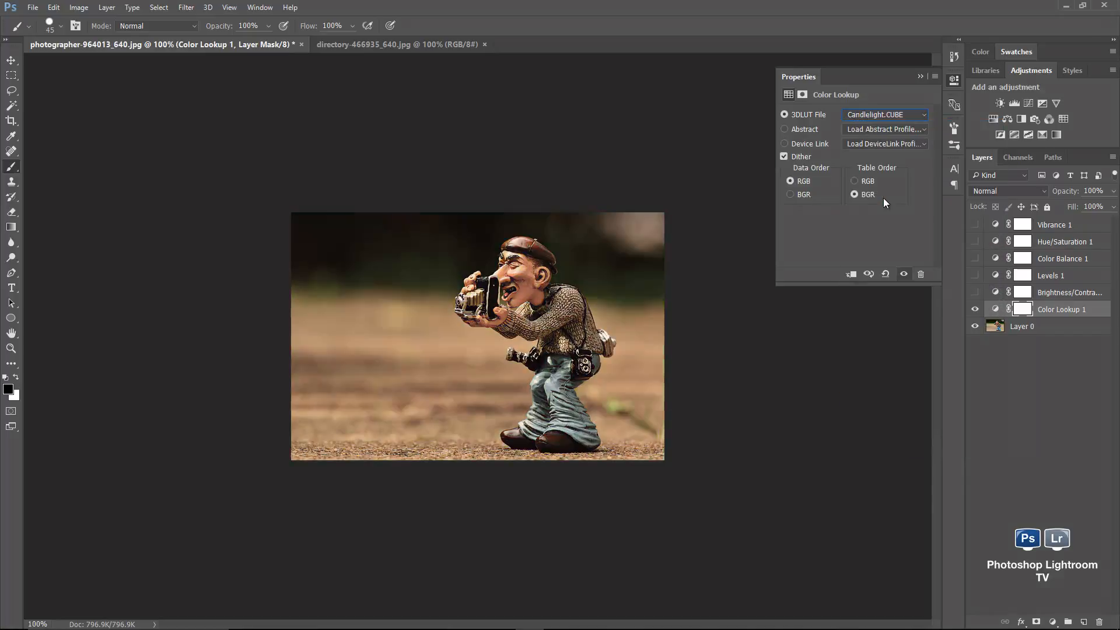
{"action": "left_click", "coordinate": [904, 114]}
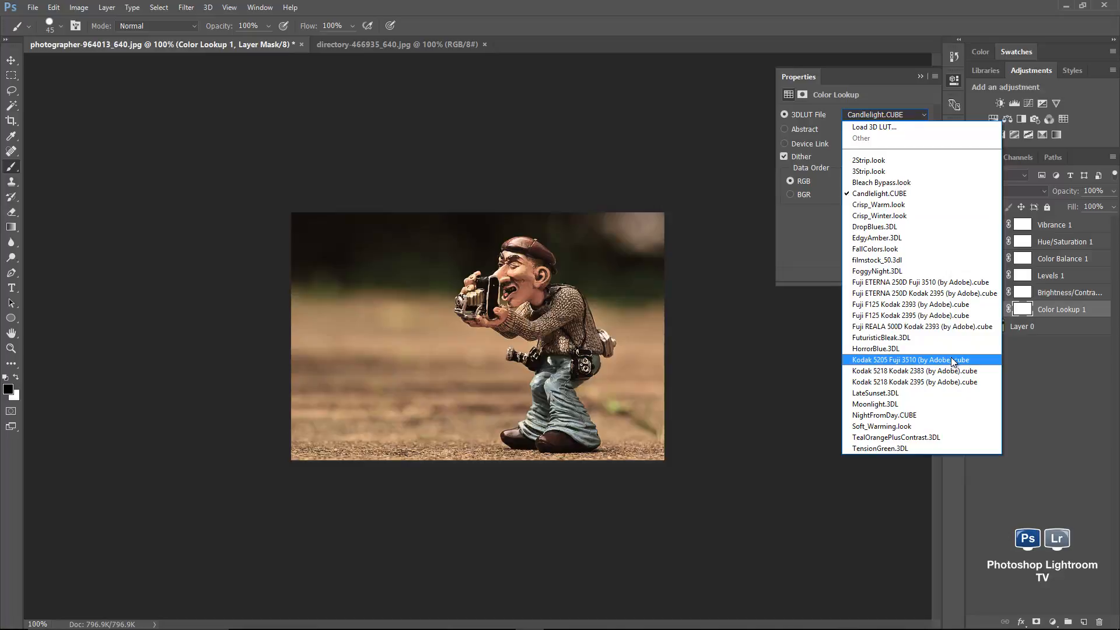
{"action": "mouse_move", "coordinate": [908, 149]}
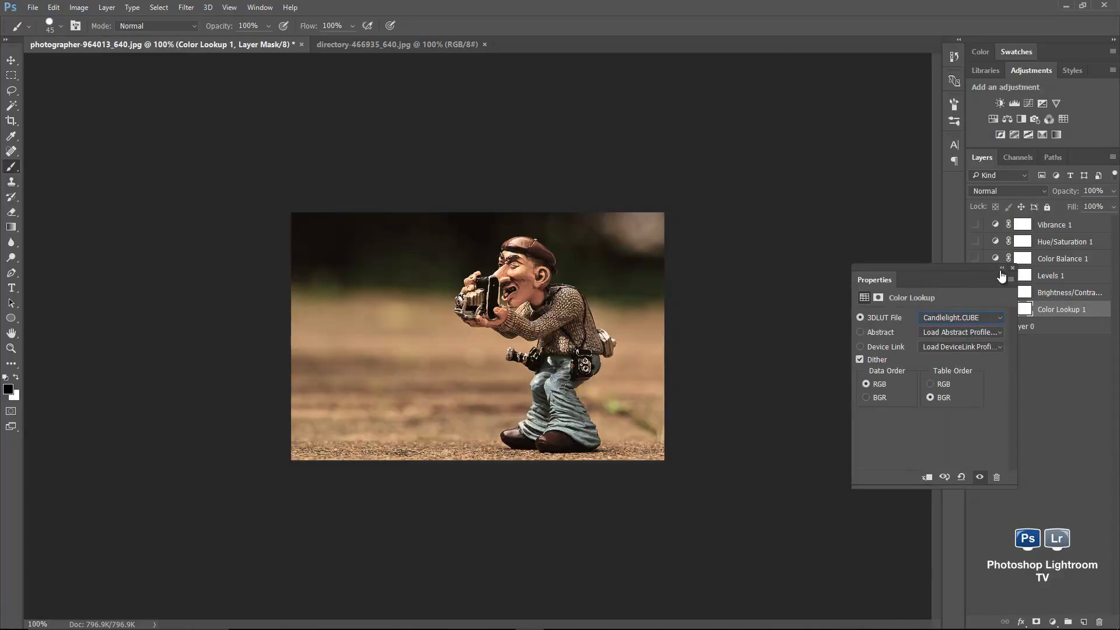
- Delete the Color Lookup 1 layer from the document
{"action": "left_click", "coordinate": [1013, 268]}
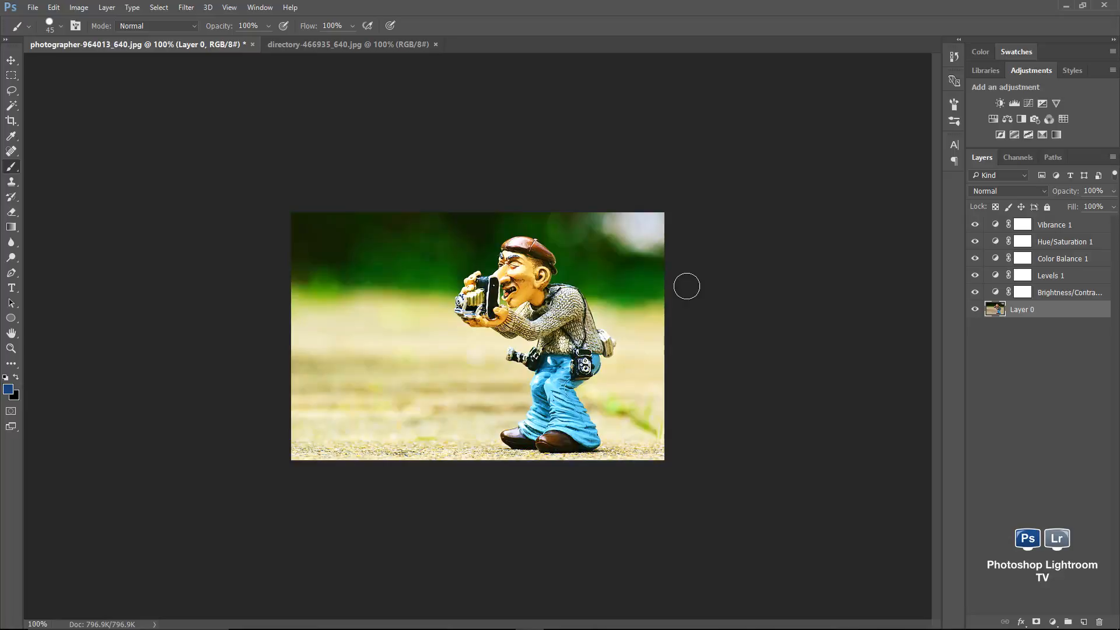
{"action": "mouse_move", "coordinate": [46, 34]}
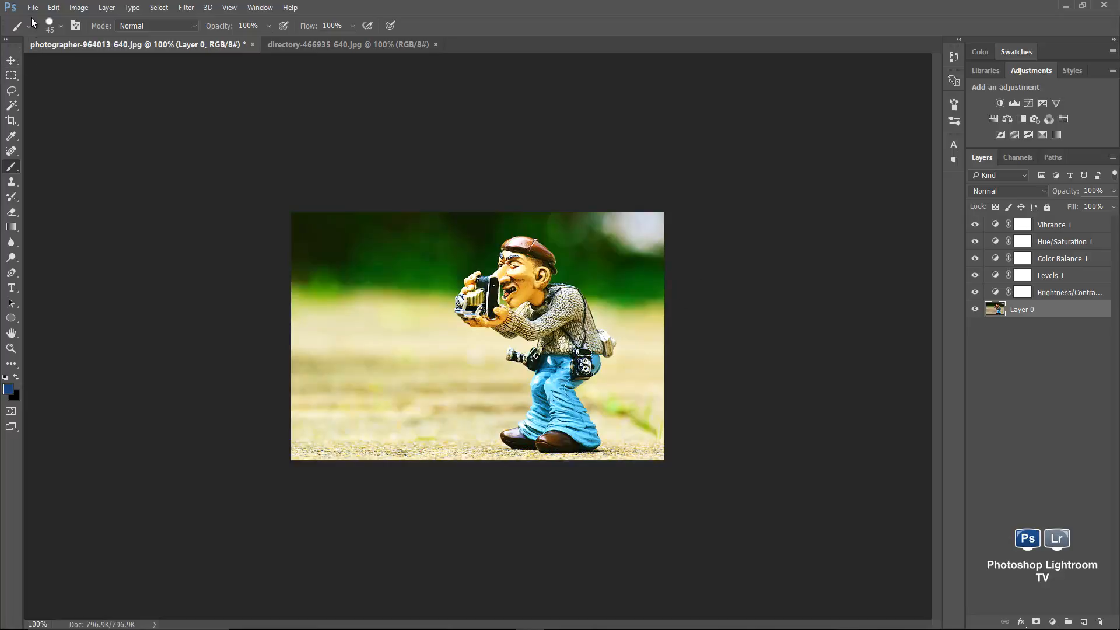
{"action": "left_click", "coordinate": [35, 6]}
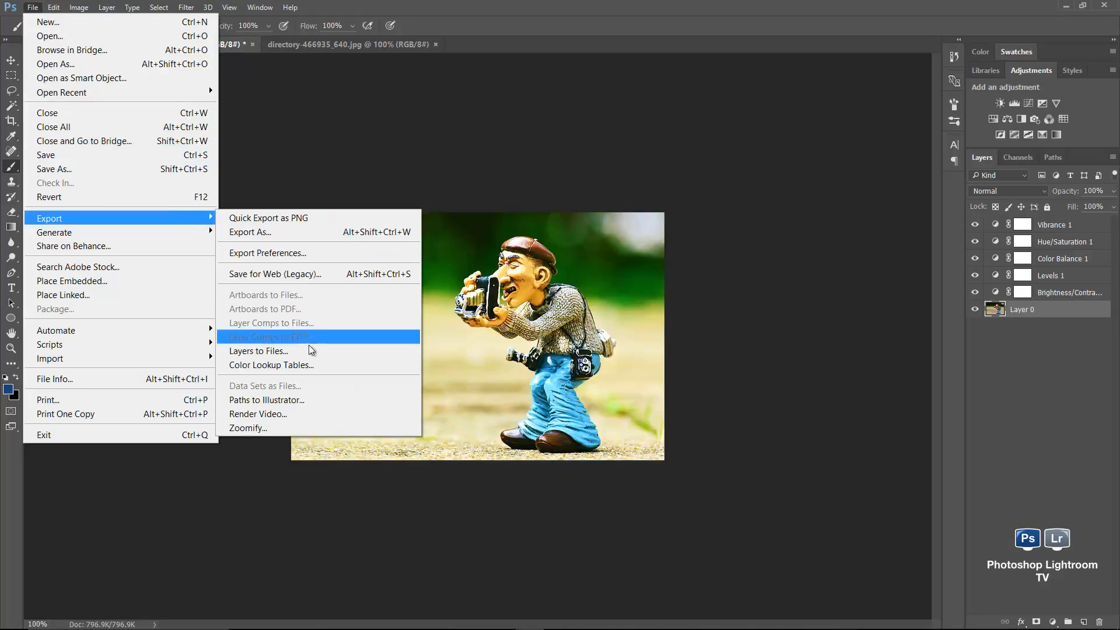
{"action": "mouse_move", "coordinate": [318, 369]}
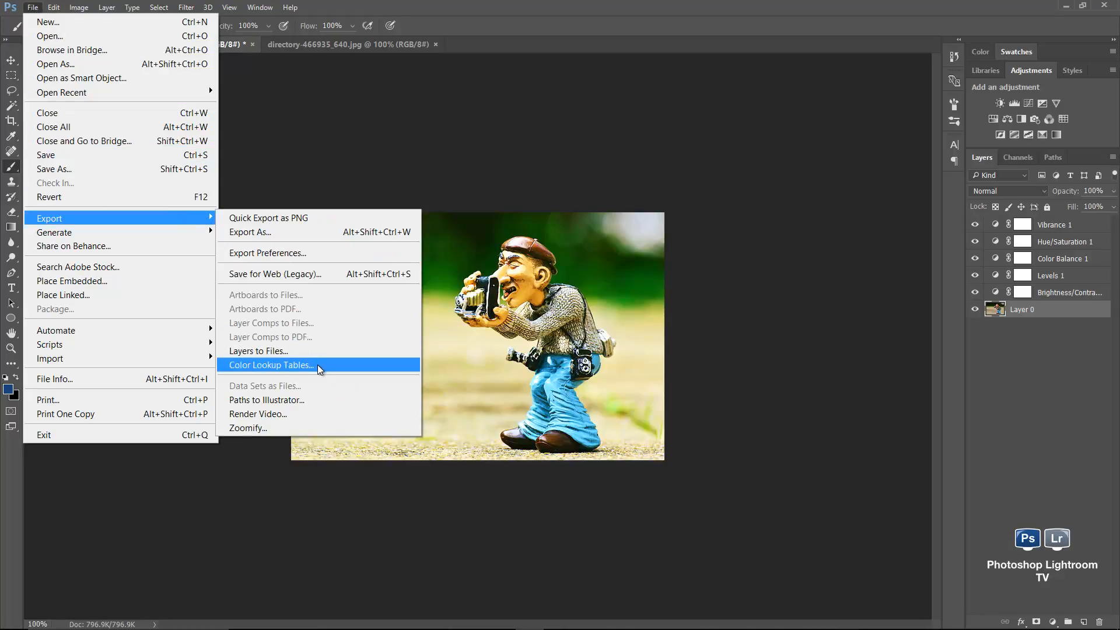
{"action": "left_click", "coordinate": [271, 365]}
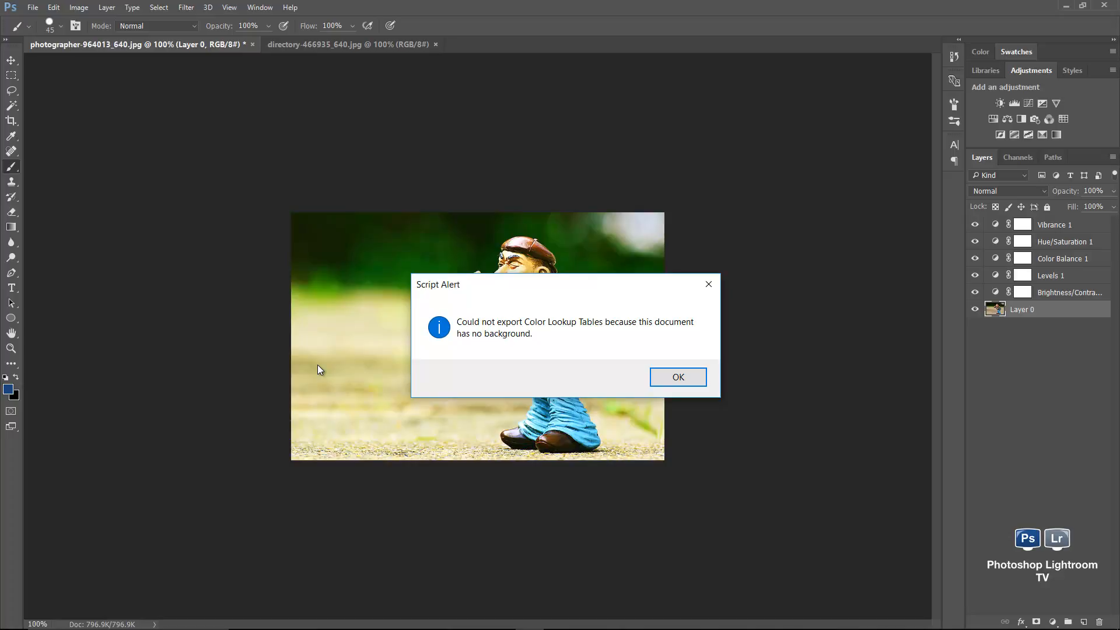
{"action": "left_click", "coordinate": [678, 377]}
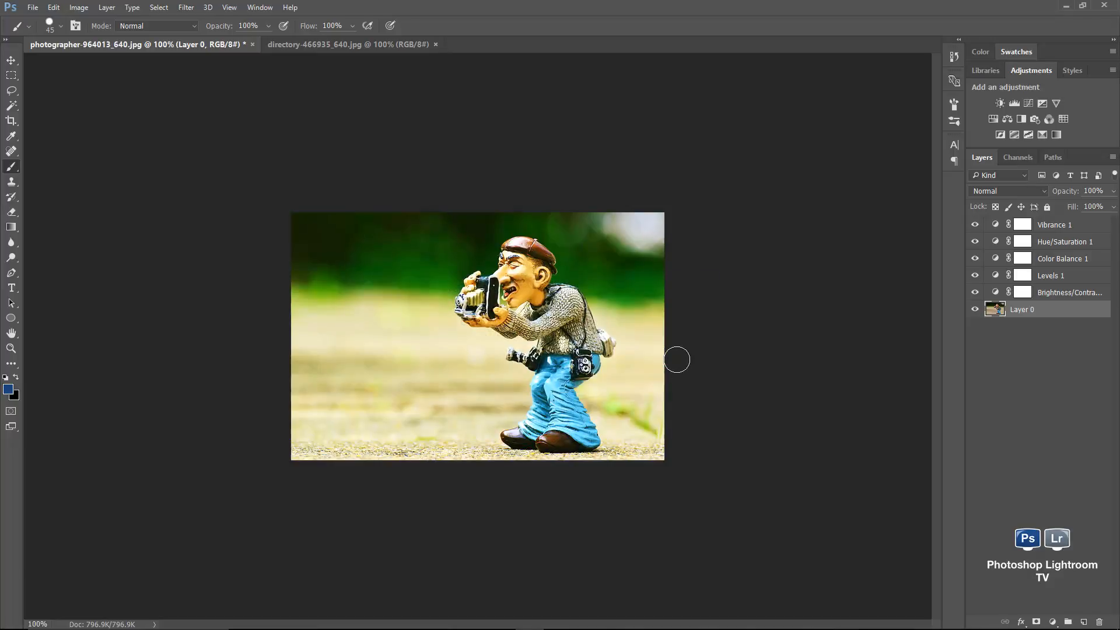
{"action": "mouse_move", "coordinate": [678, 364]}
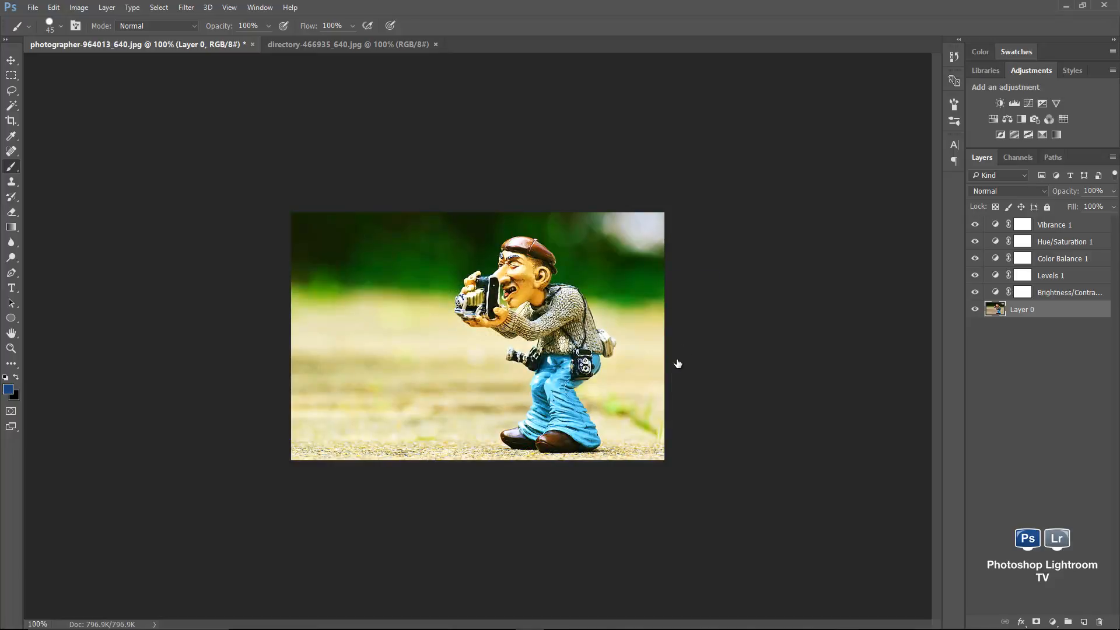
- Turn Layer 0 back into a locked Background layer via Layer > New
{"action": "left_click", "coordinate": [130, 7]}
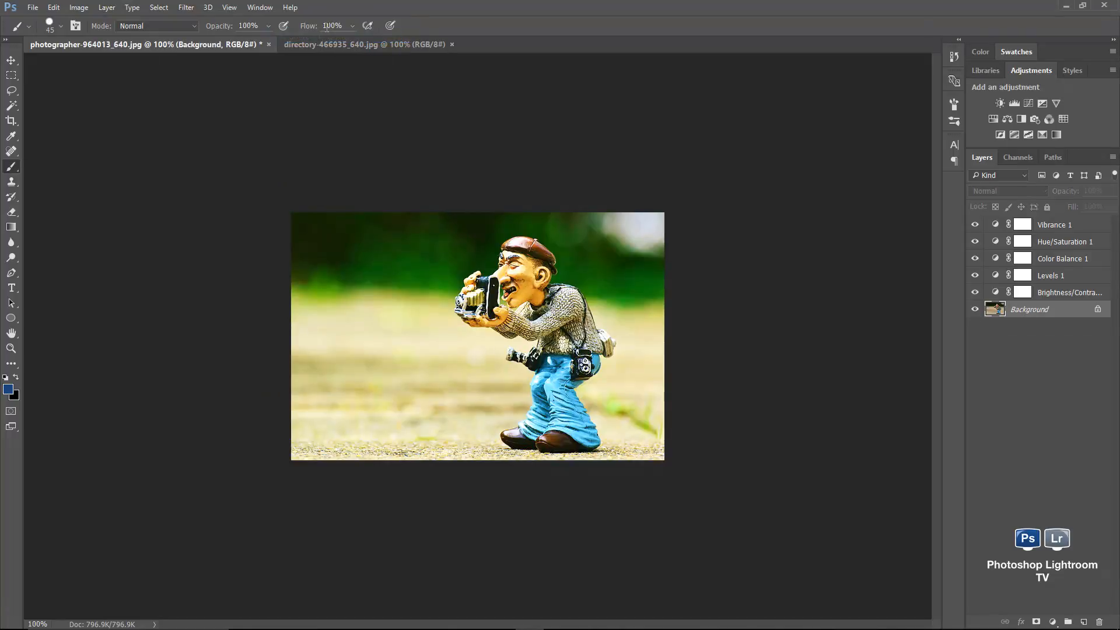
{"action": "left_click", "coordinate": [44, 8]}
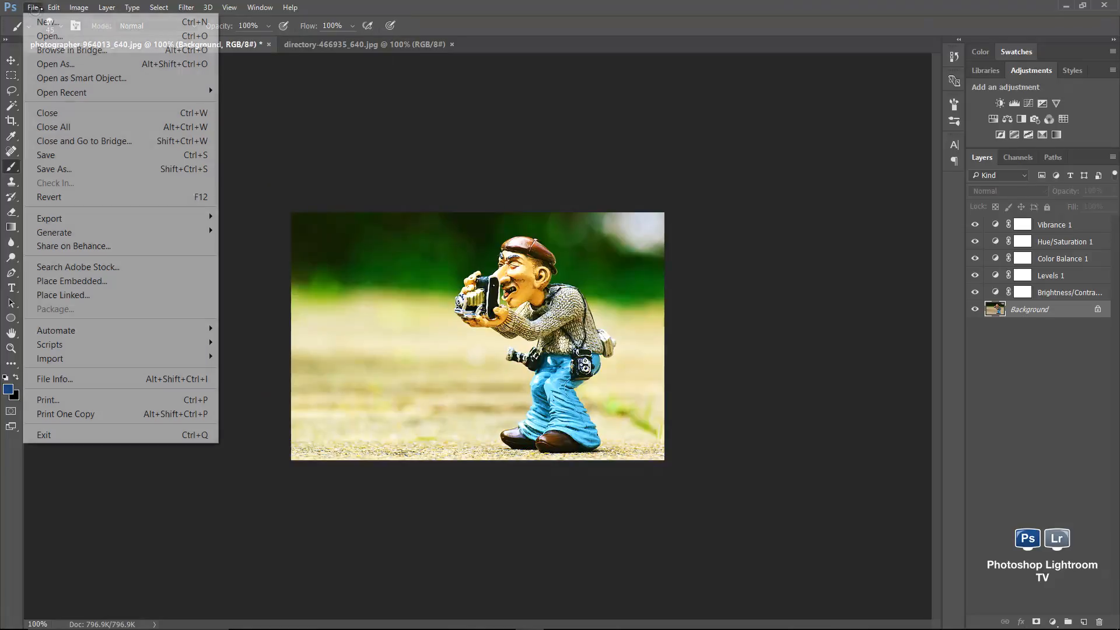
{"action": "mouse_move", "coordinate": [49, 218]}
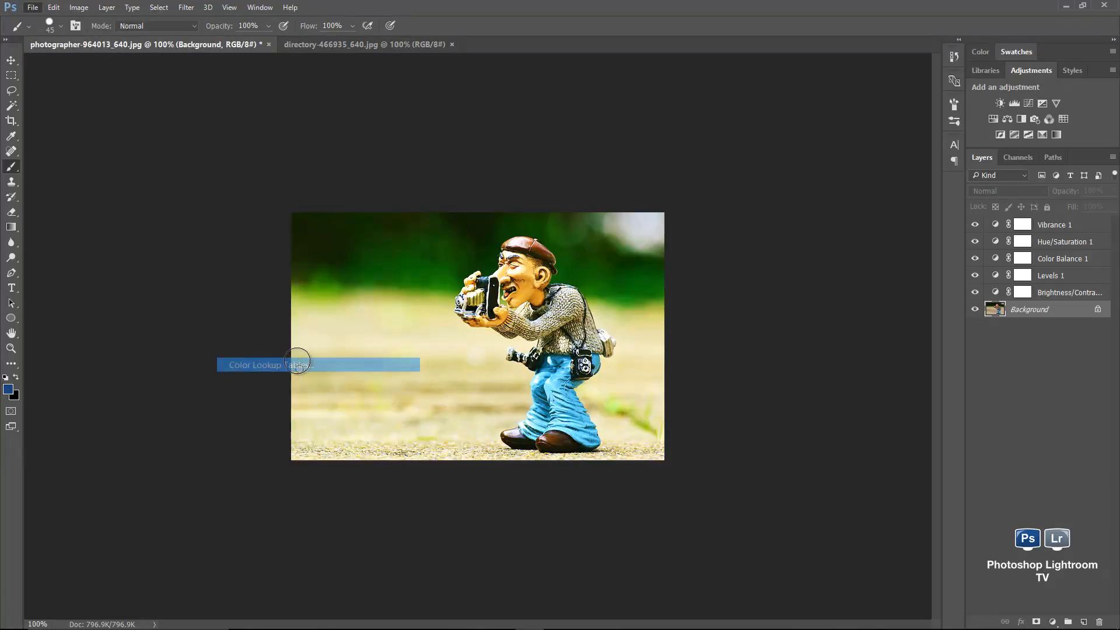
- Set the lookup table export description to myCrossProcess at Medium quality (32 grid points)
{"action": "left_click", "coordinate": [295, 364]}
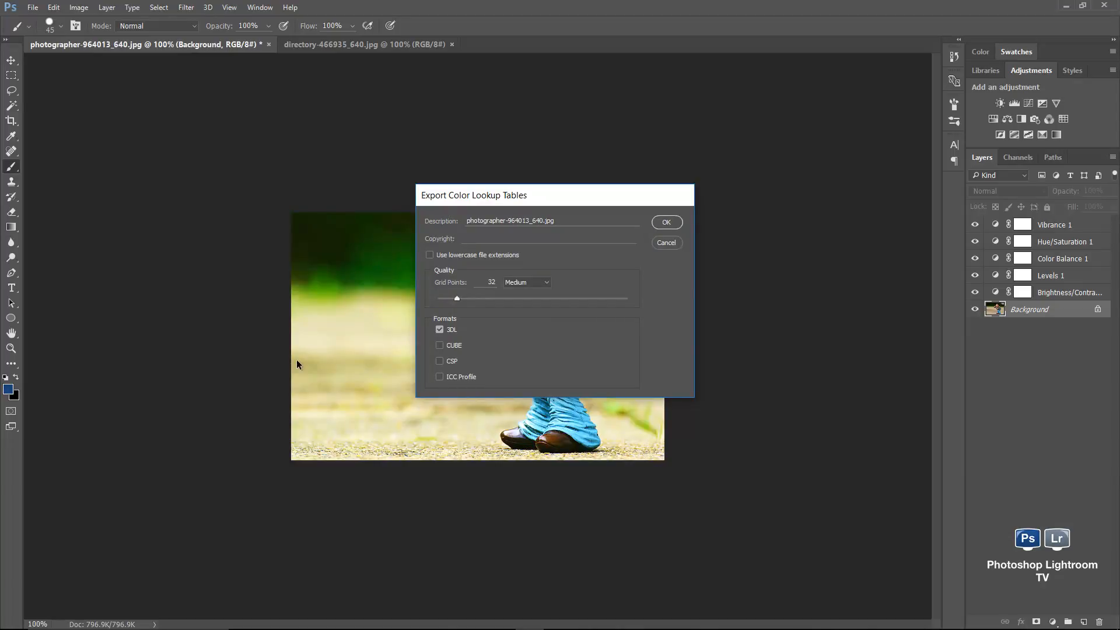
{"action": "triple_click", "coordinate": [511, 221]}
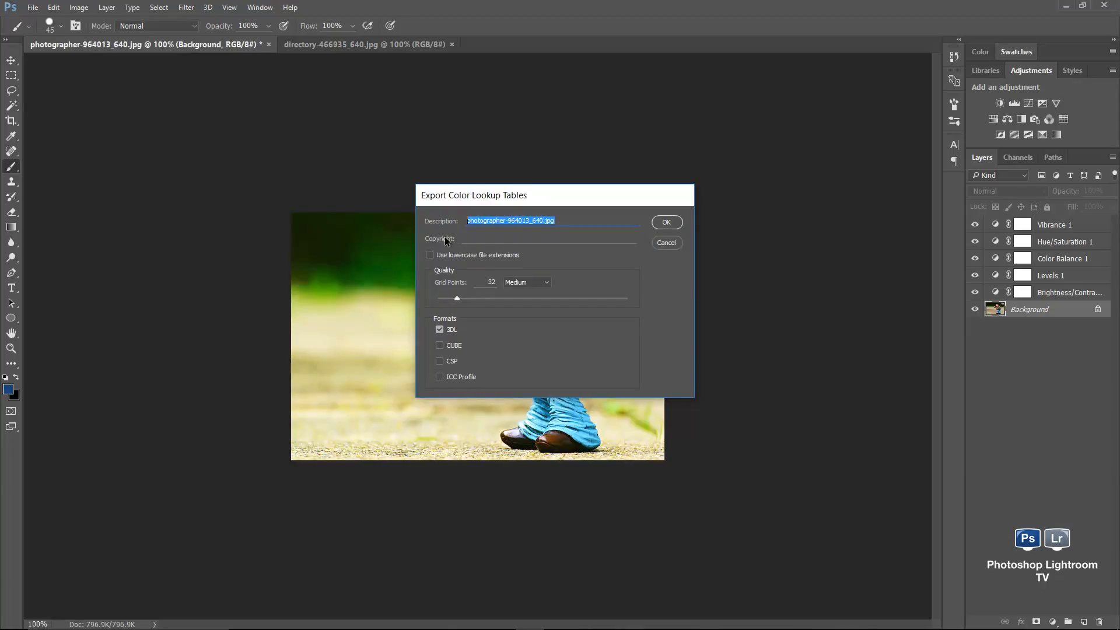
{"action": "type", "text": "myCr"}
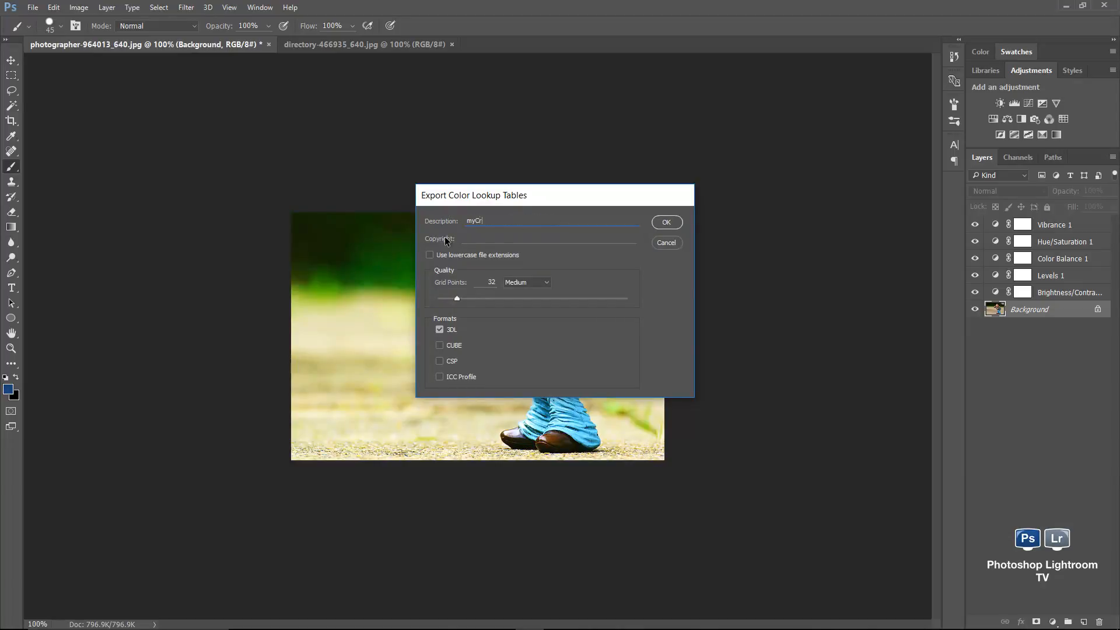
{"action": "type", "text": "ossProc"}
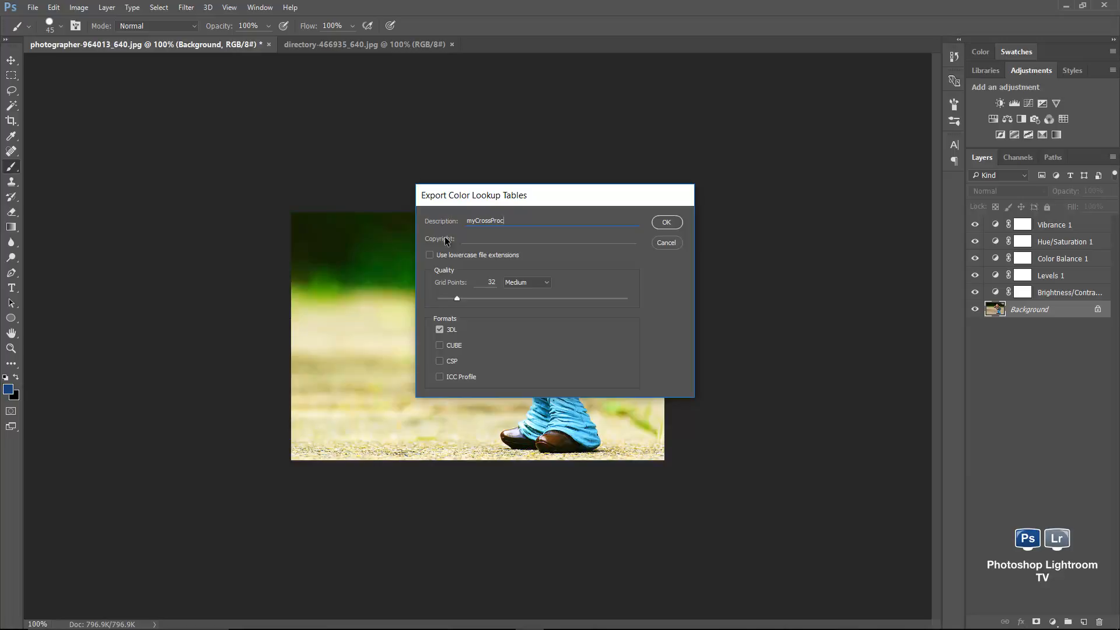
{"action": "type", "text": "ess"}
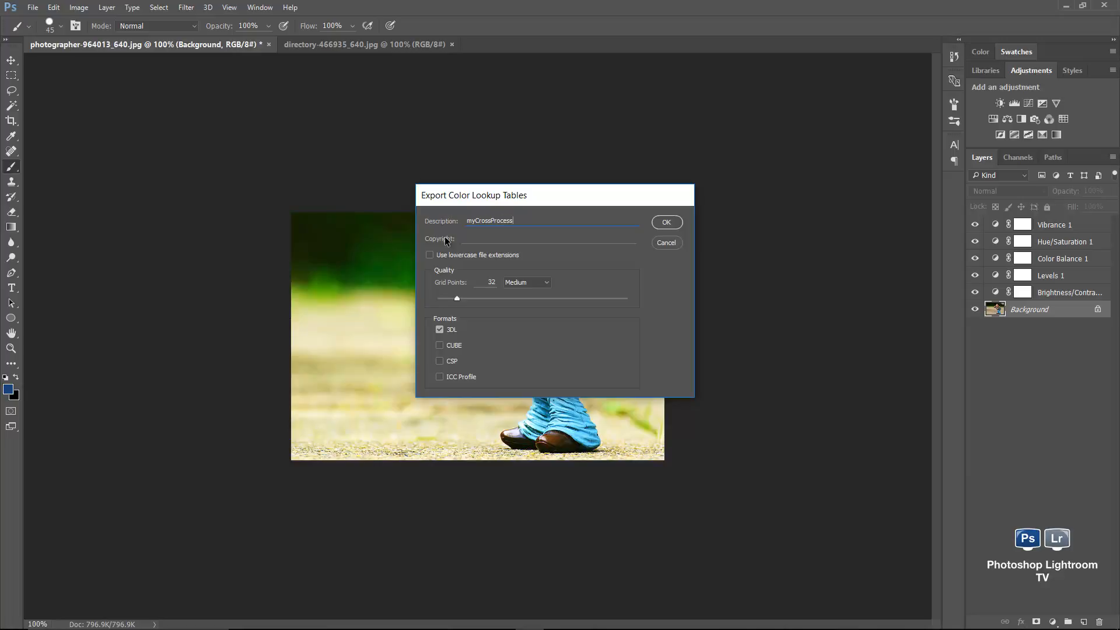
{"action": "left_click", "coordinate": [526, 282]}
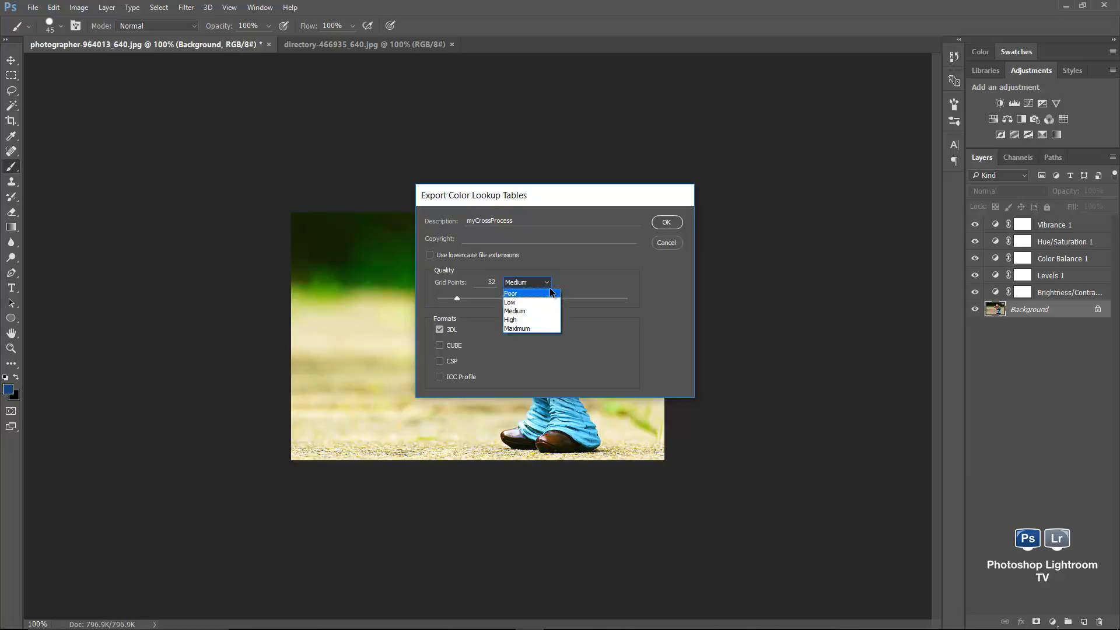
{"action": "left_click", "coordinate": [515, 311]}
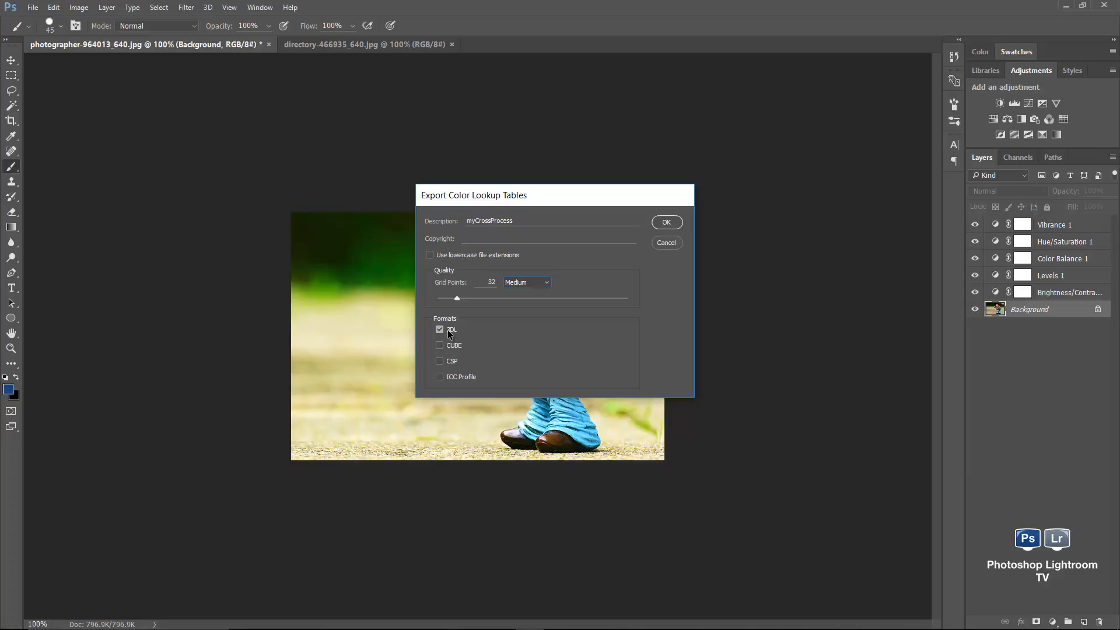
{"action": "mouse_move", "coordinate": [684, 208]}
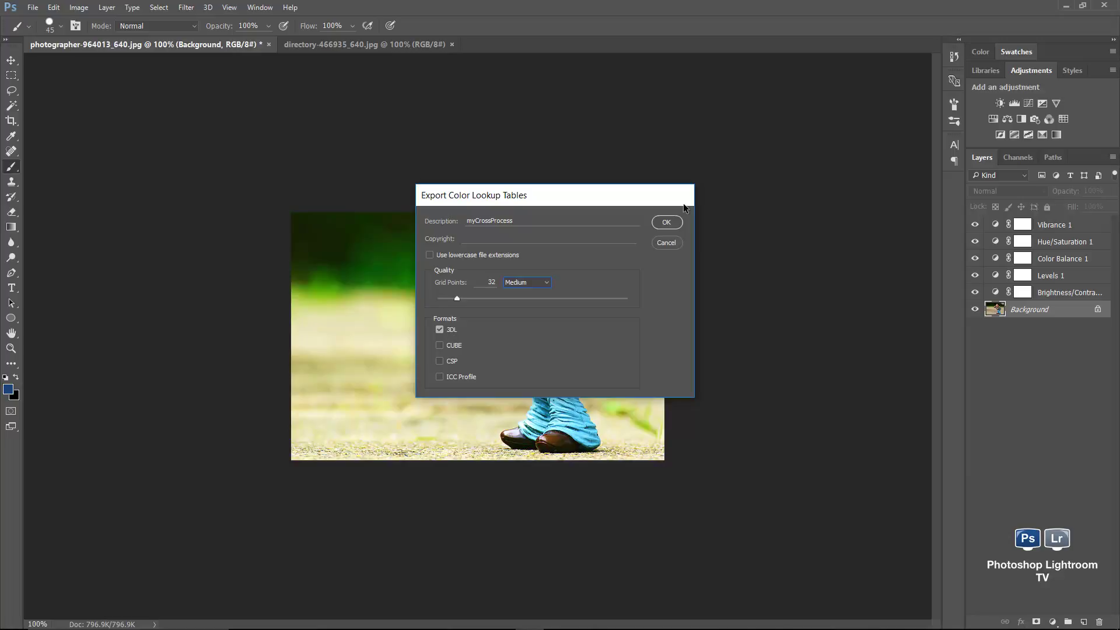
- Confirm the export and name the saved file myCrossProcess on the Desktop
{"action": "left_click", "coordinate": [666, 221]}
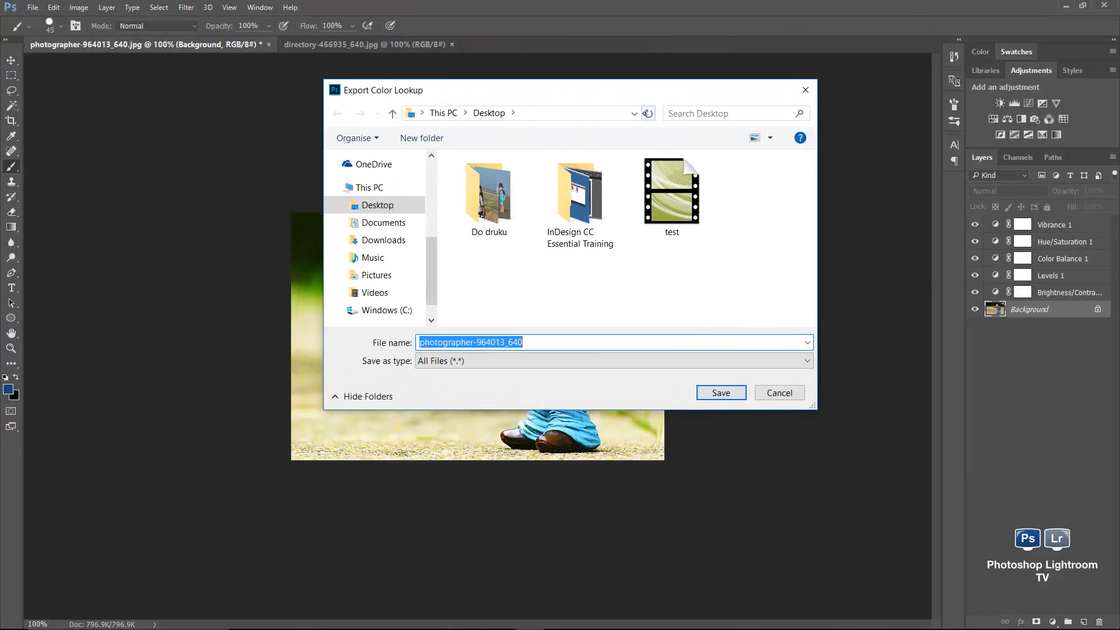
{"action": "type", "text": "my"}
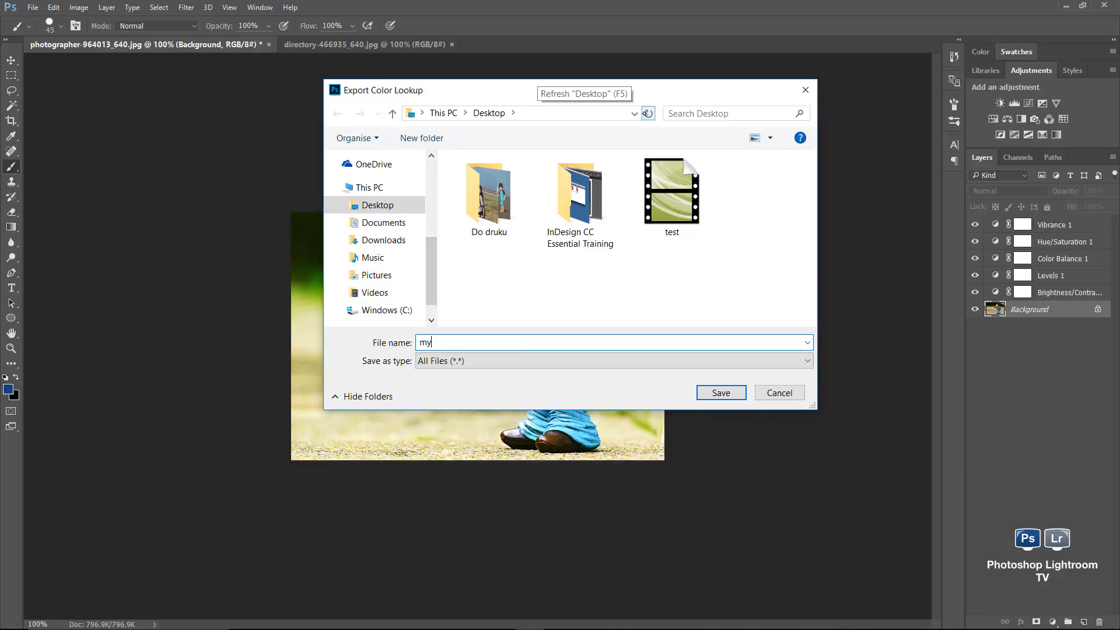
{"action": "type", "text": "C"}
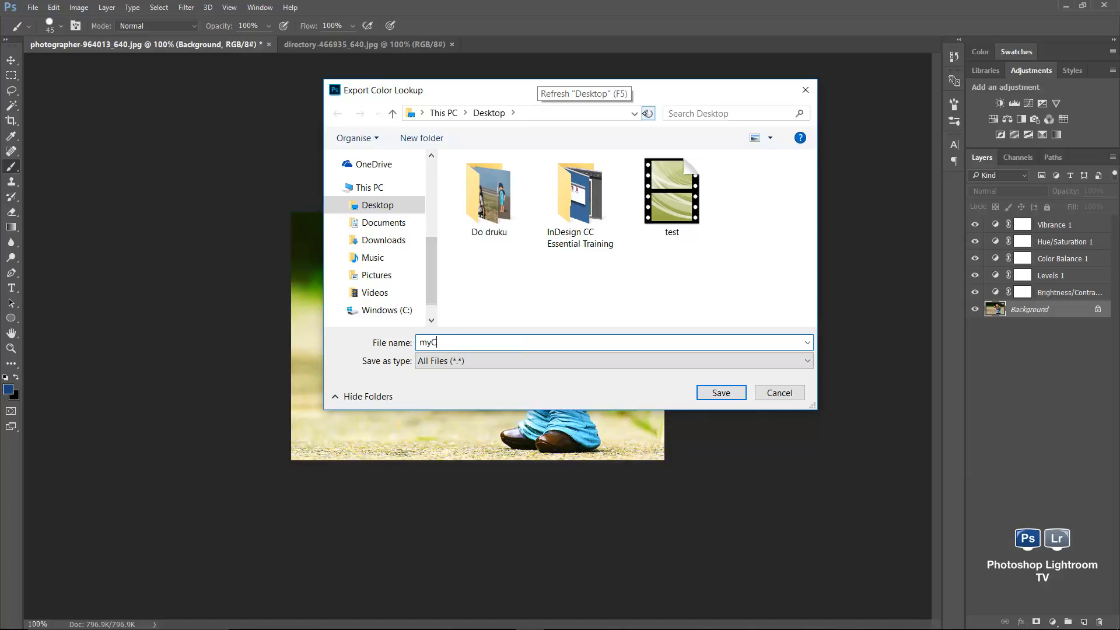
{"action": "key", "text": "Backspace"}
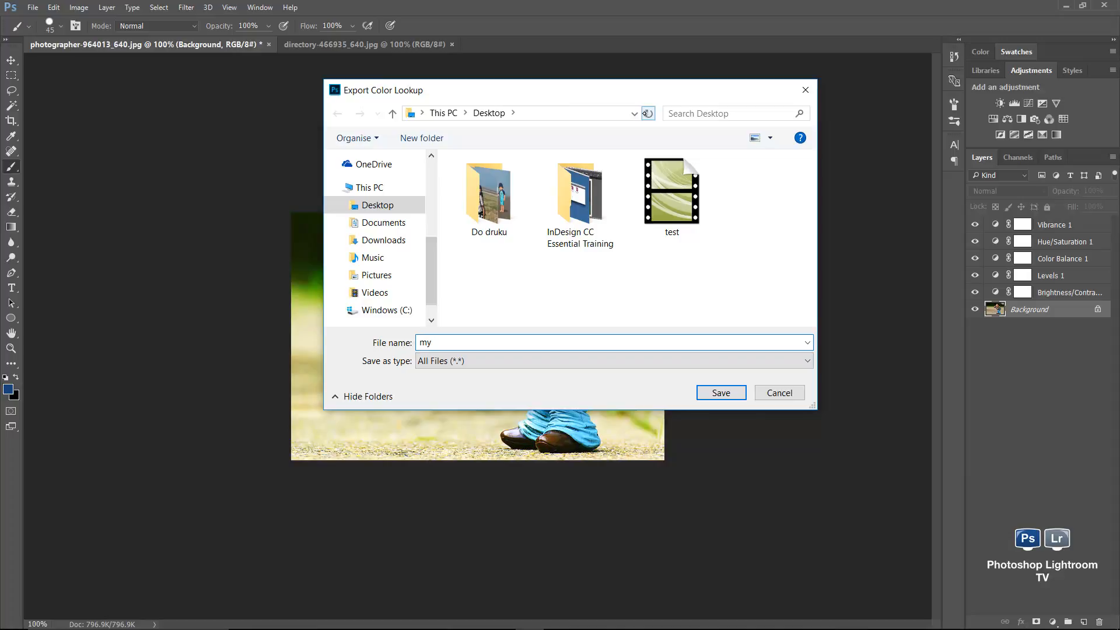
{"action": "type", "text": "Cross"}
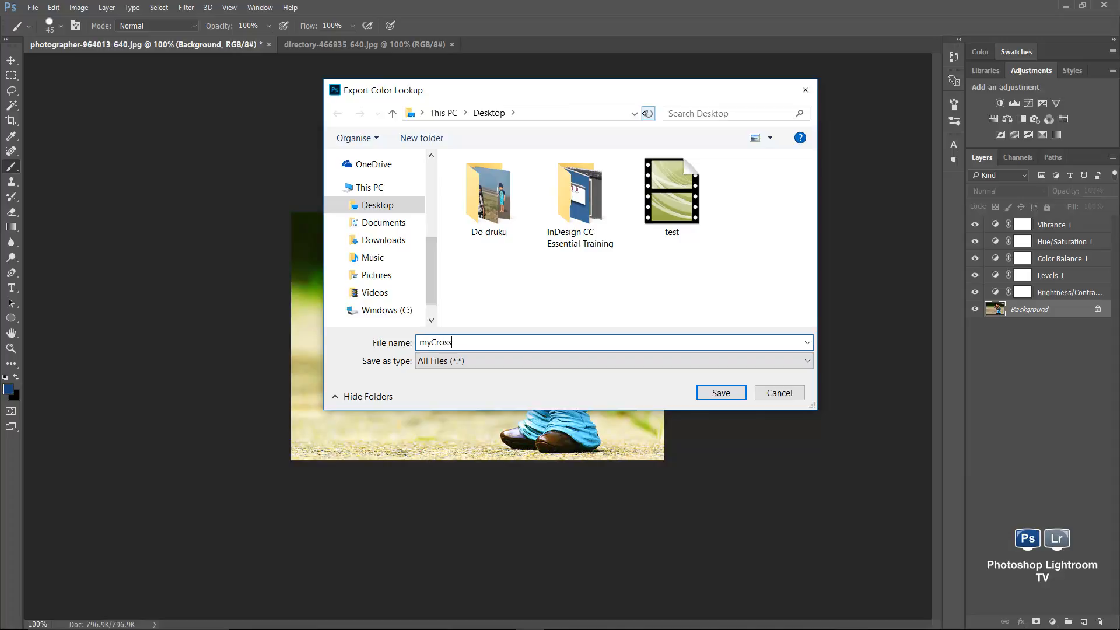
{"action": "type", "text": "Process"}
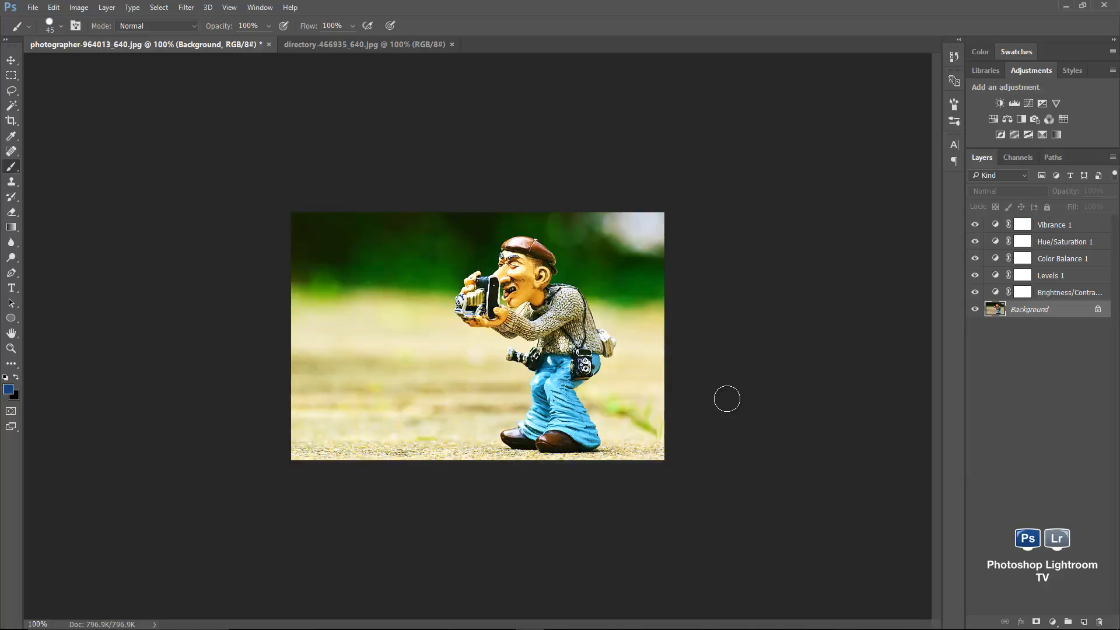
- Hide the five adjustment layers and add a new Color Lookup 1 layer
{"action": "key", "text": "alt"}
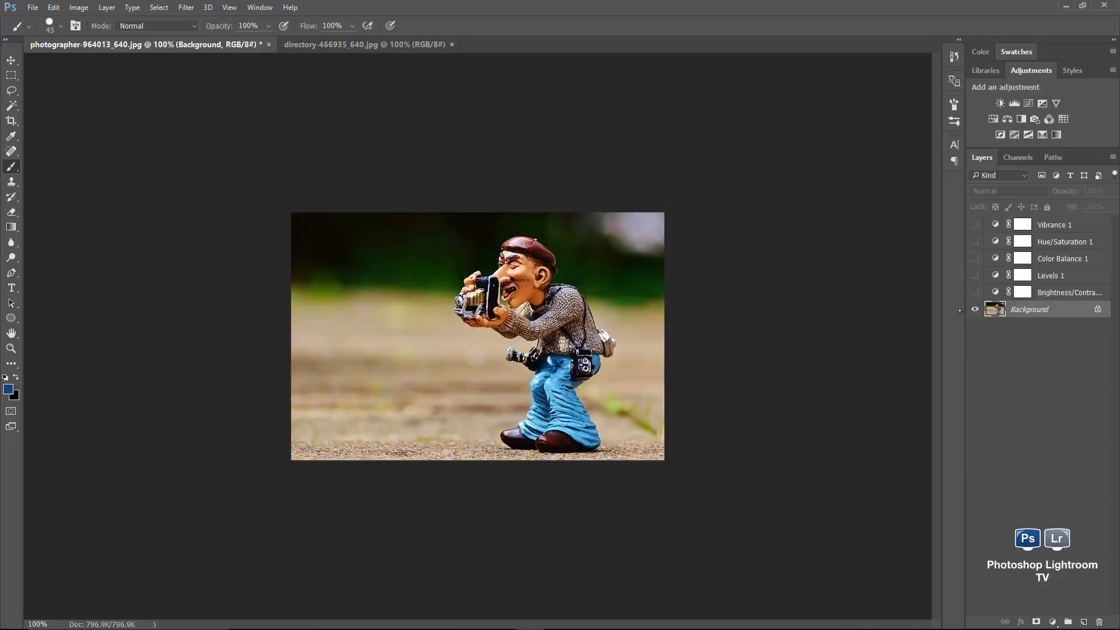
{"action": "left_click", "coordinate": [1065, 119]}
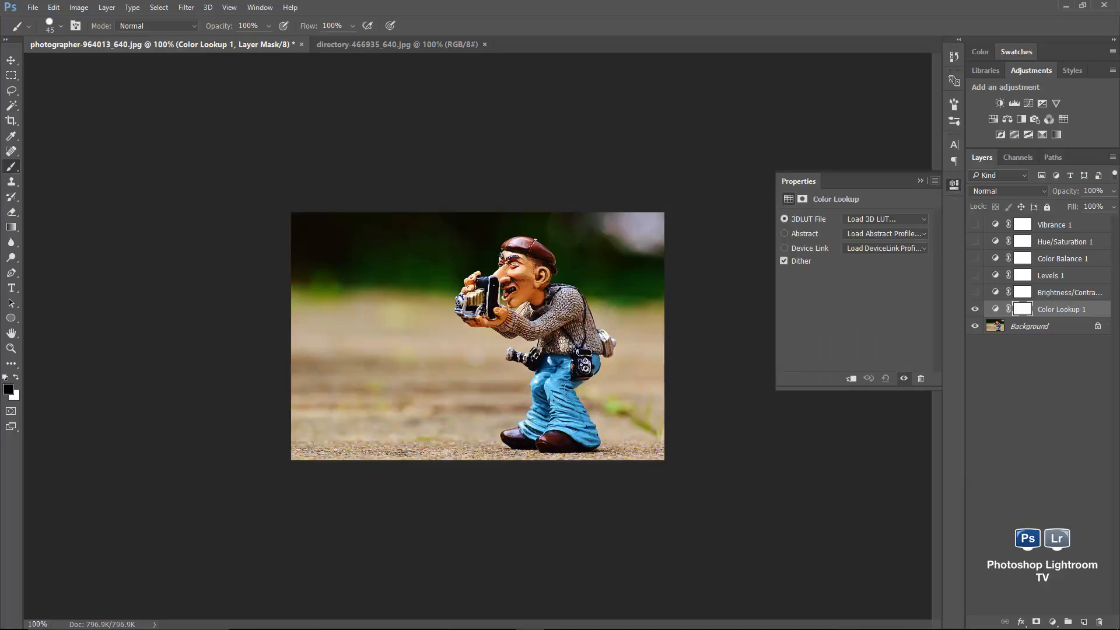
- Load myCrossProcess.3DL as the 3D LUT for the figurine's Color Lookup layer
{"action": "left_click", "coordinate": [885, 220]}
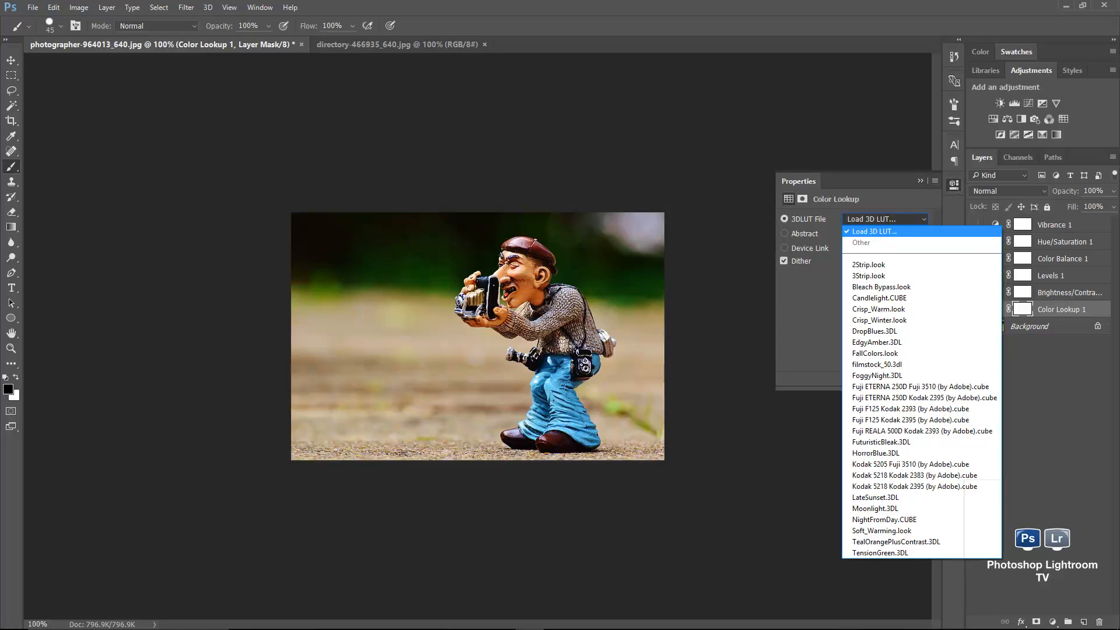
{"action": "left_click", "coordinate": [872, 231]}
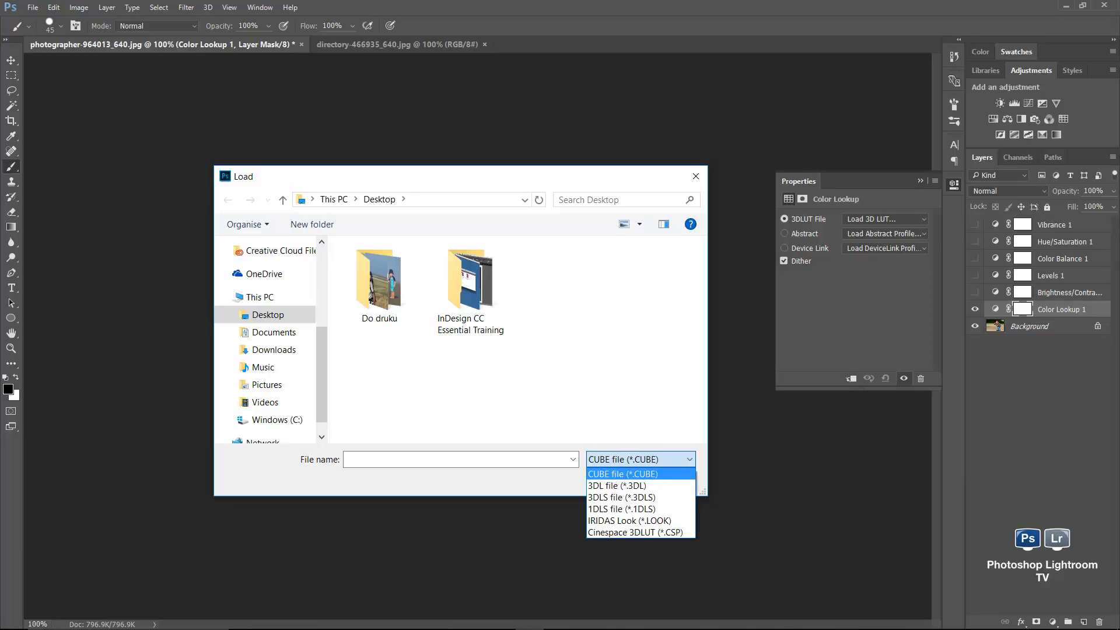
{"action": "left_click", "coordinate": [617, 486]}
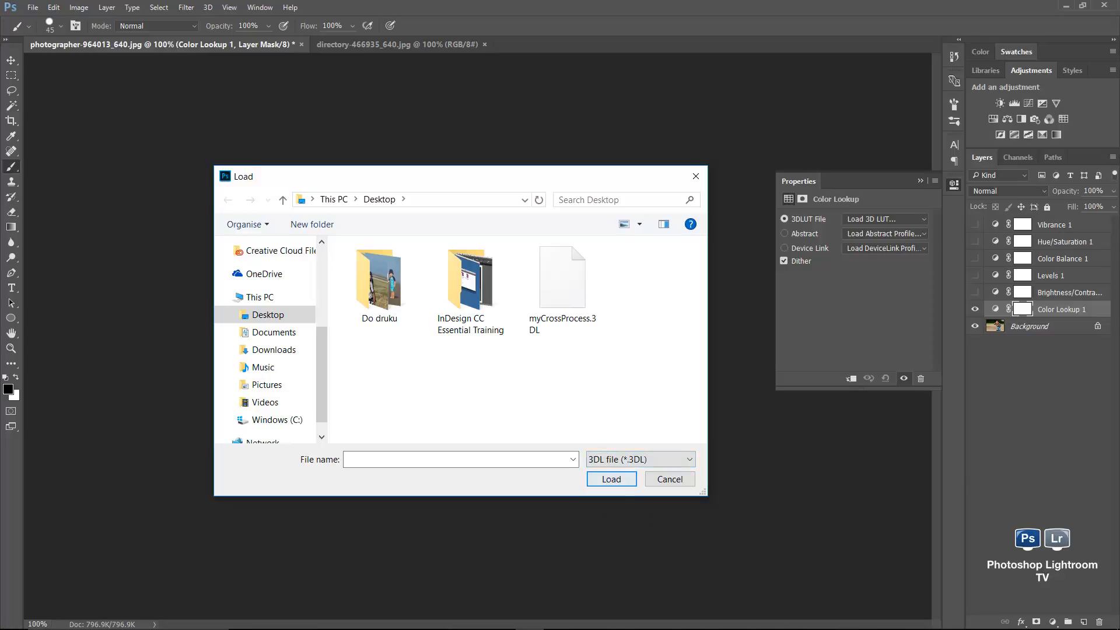
{"action": "left_click", "coordinate": [562, 278]}
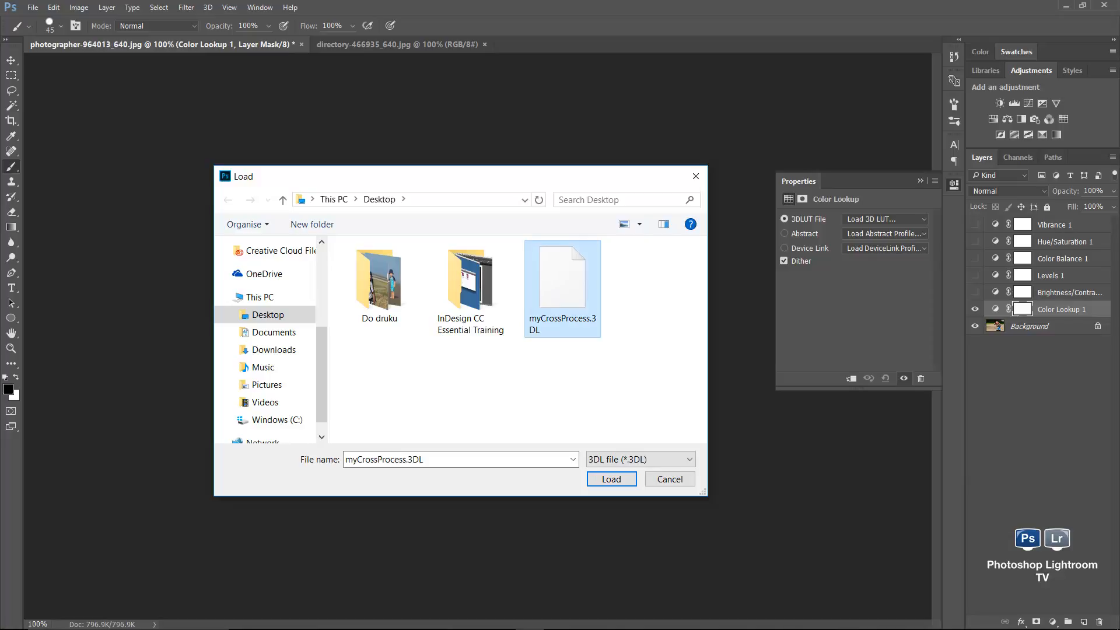
{"action": "left_click", "coordinate": [611, 478]}
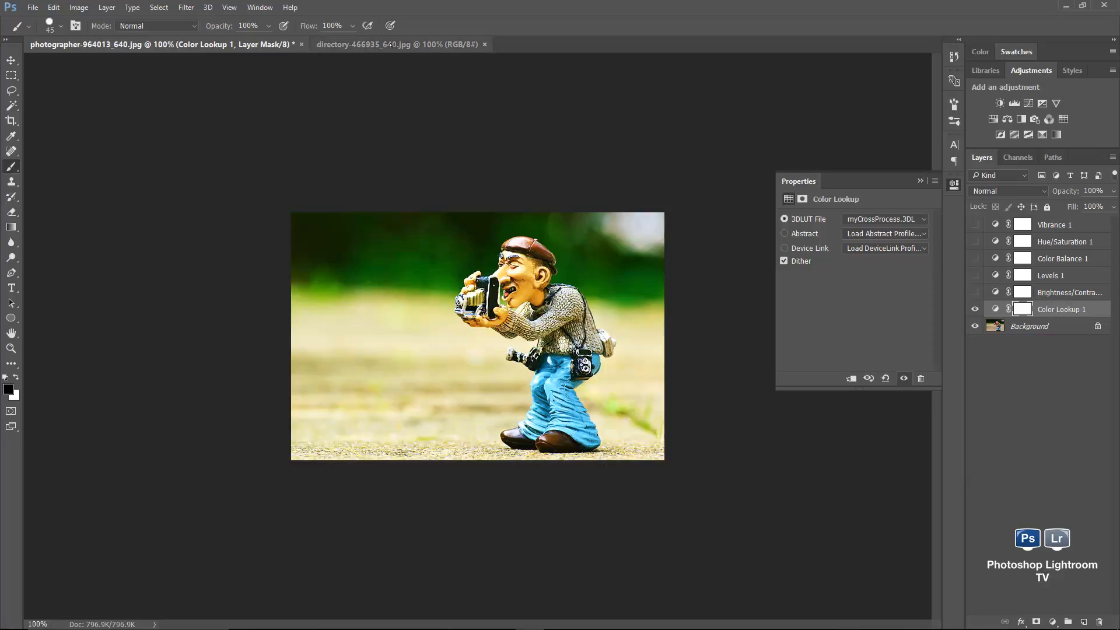
- Switch to the signpost photo and load myCrossProcess.3DL into its Color Lookup layer
{"action": "left_click", "coordinate": [394, 44]}
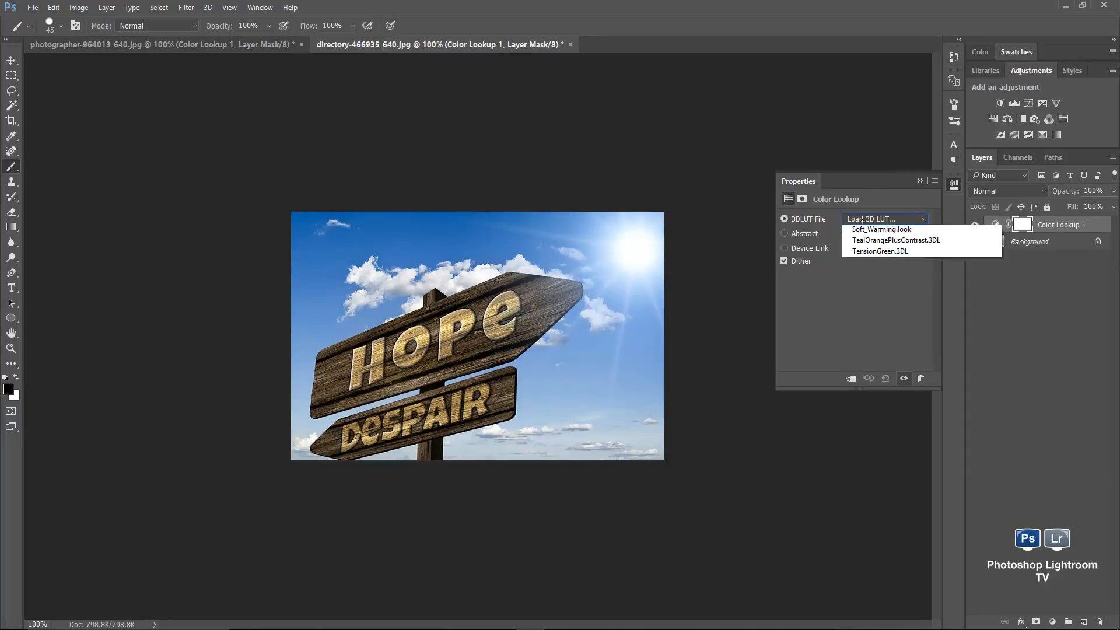
{"action": "left_click", "coordinate": [885, 219]}
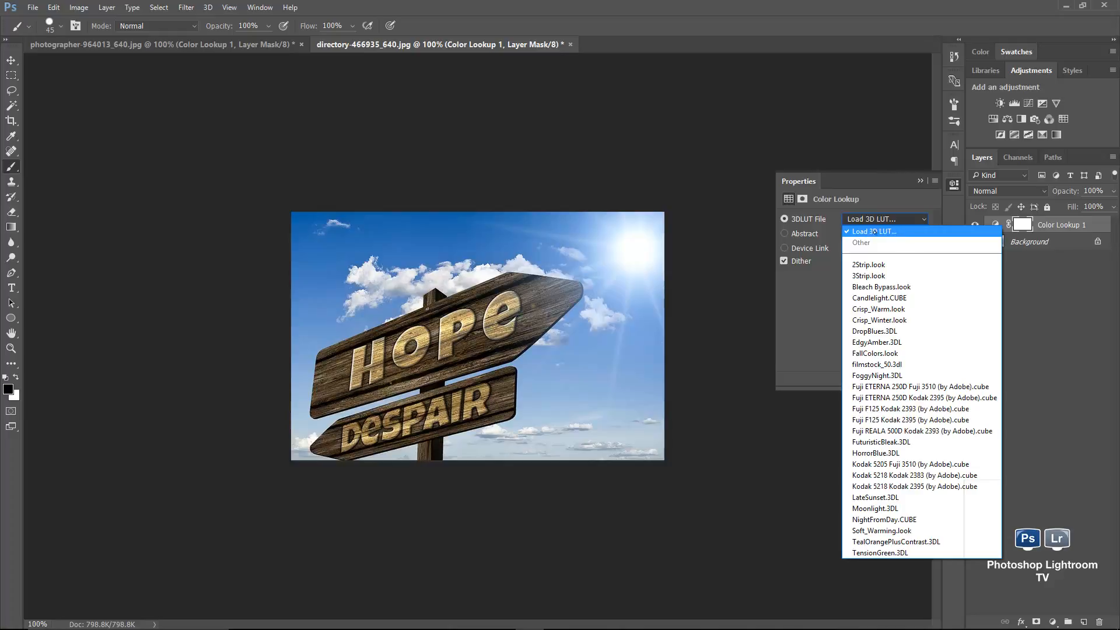
{"action": "left_click", "coordinate": [872, 231]}
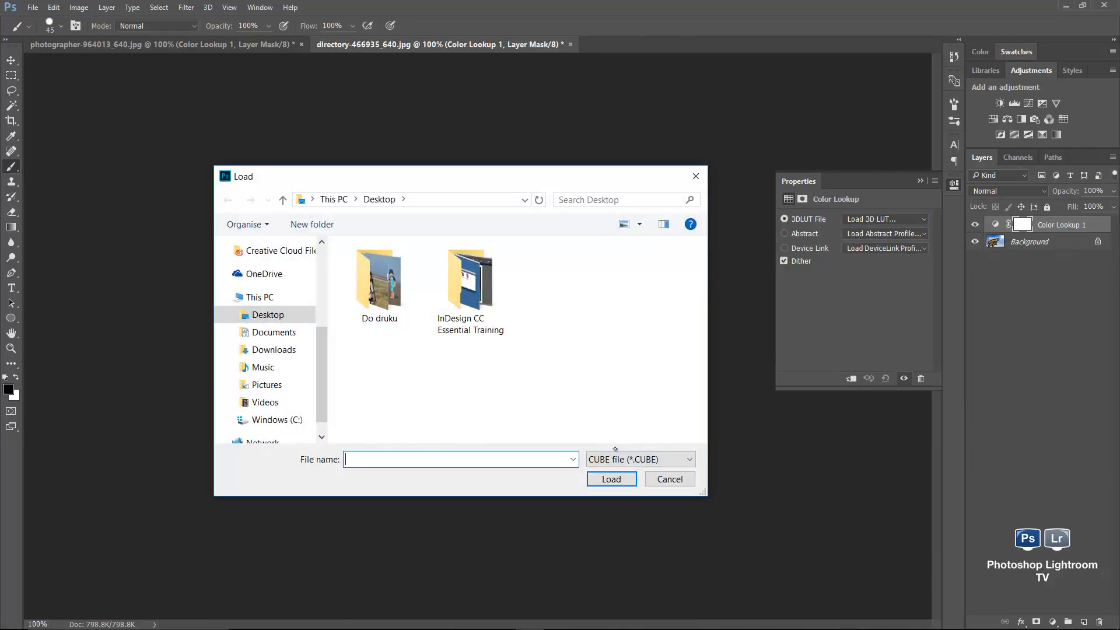
{"action": "left_click", "coordinate": [640, 460]}
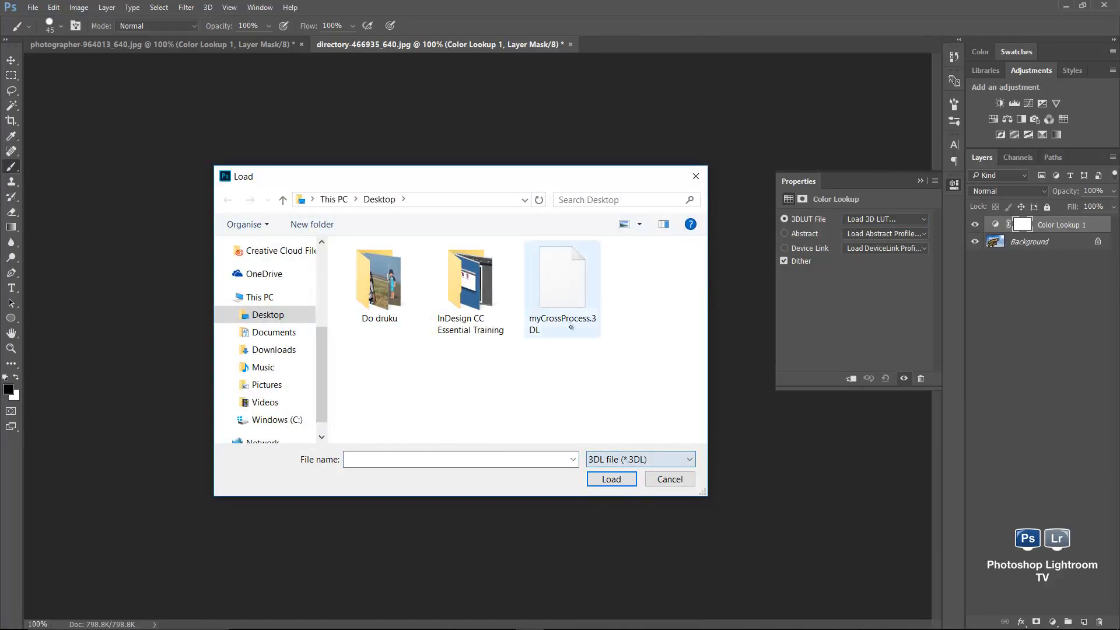
{"action": "left_click", "coordinate": [612, 479]}
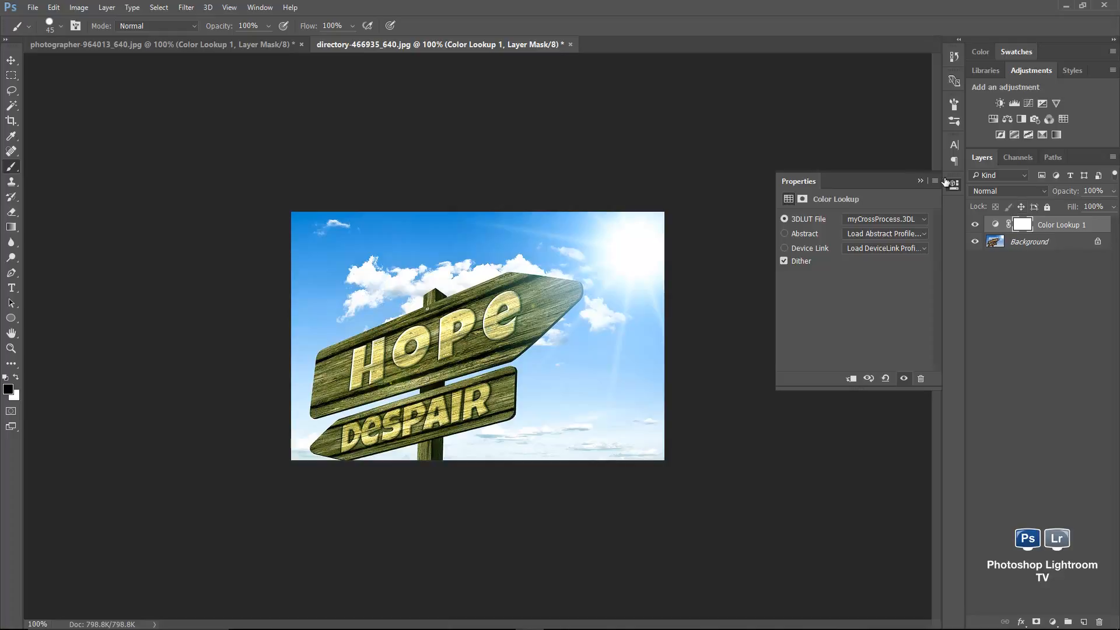
- Paint black on the Color Lookup mask over the DESPAIR sign to restore its wood
{"action": "left_click", "coordinate": [1020, 224]}
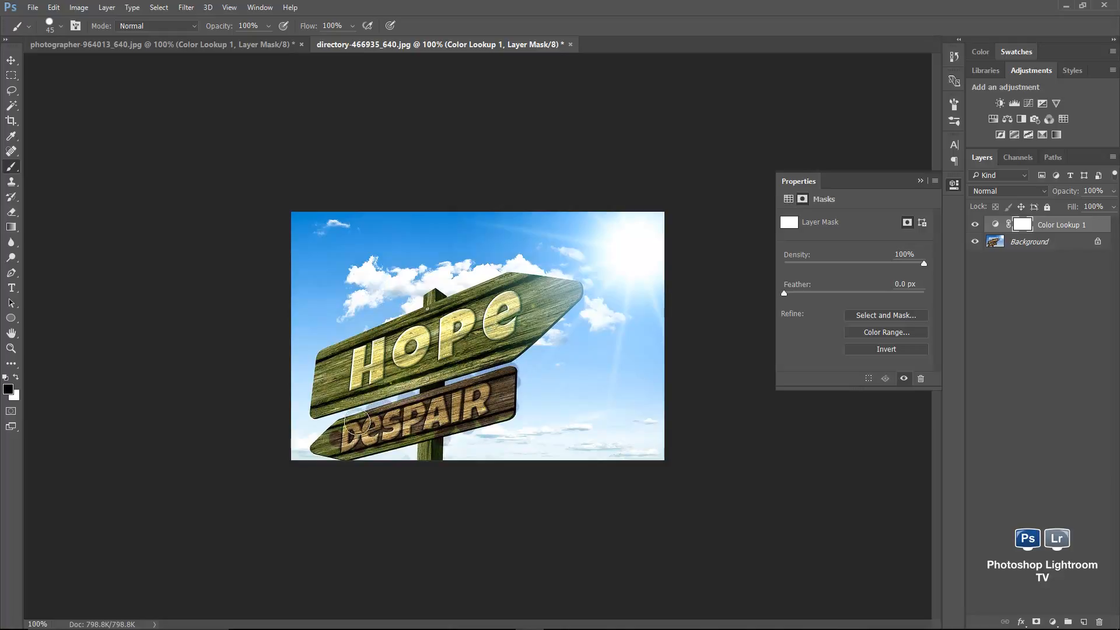
{"action": "left_click_drag", "start_coordinate": [378, 408], "coordinate": [360, 443]}
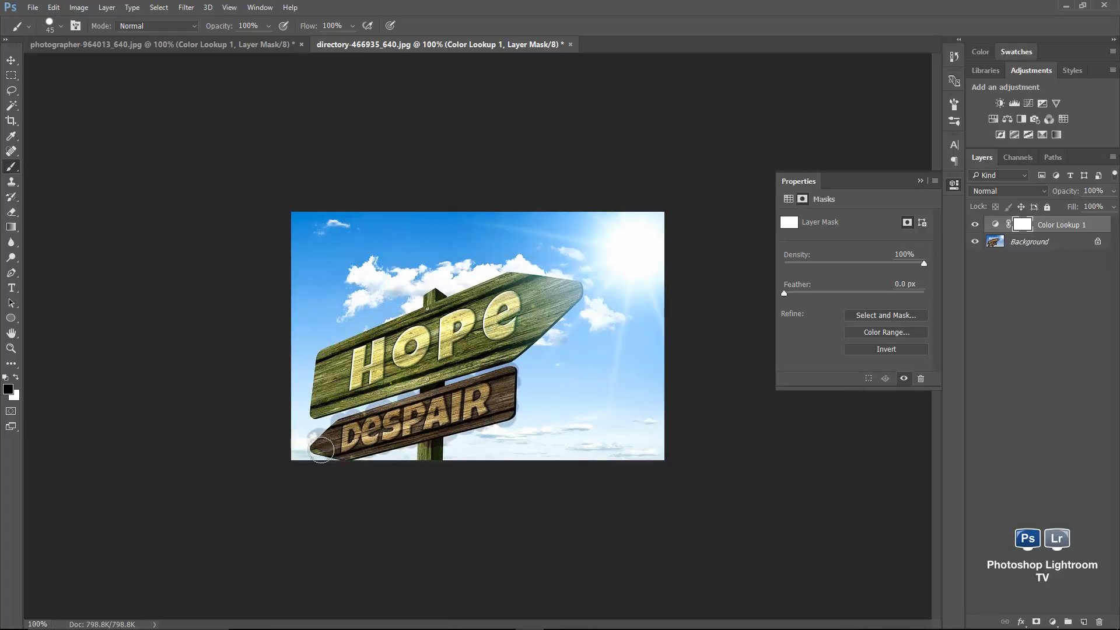
{"action": "left_click_drag", "start_coordinate": [320, 448], "coordinate": [425, 420]}
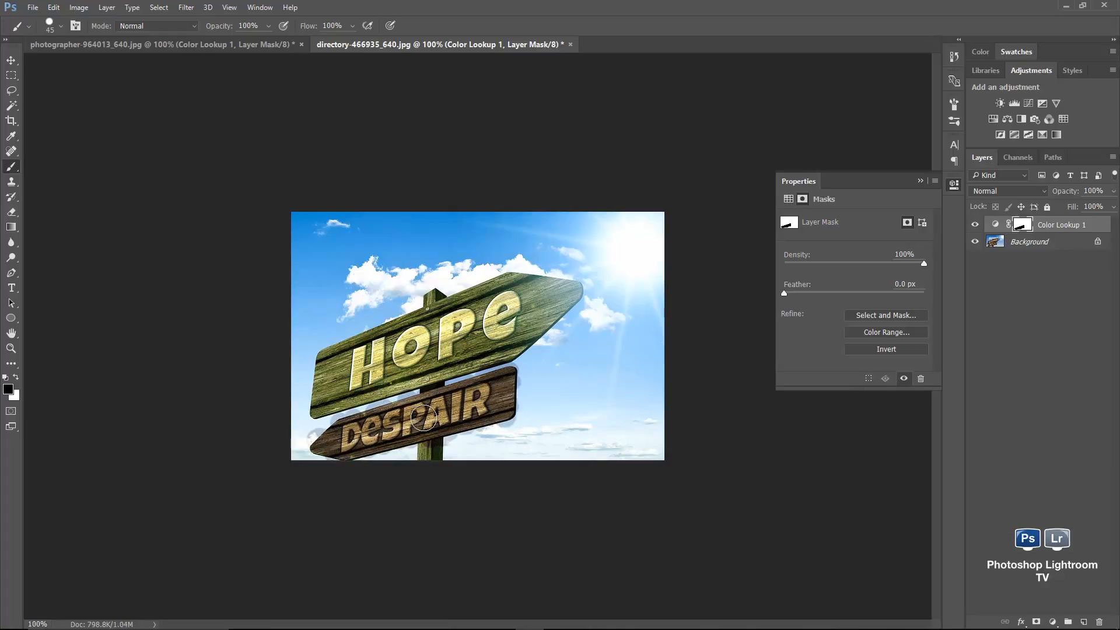